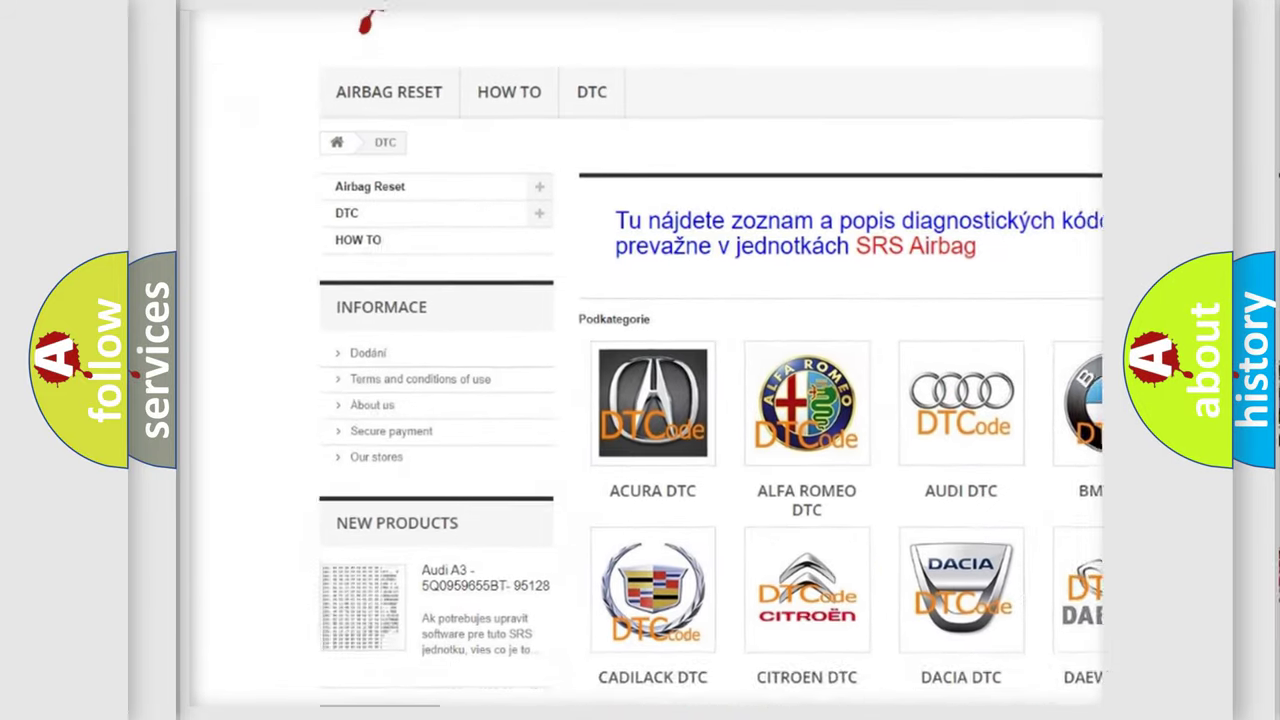
pyautogui.scroll(-3)
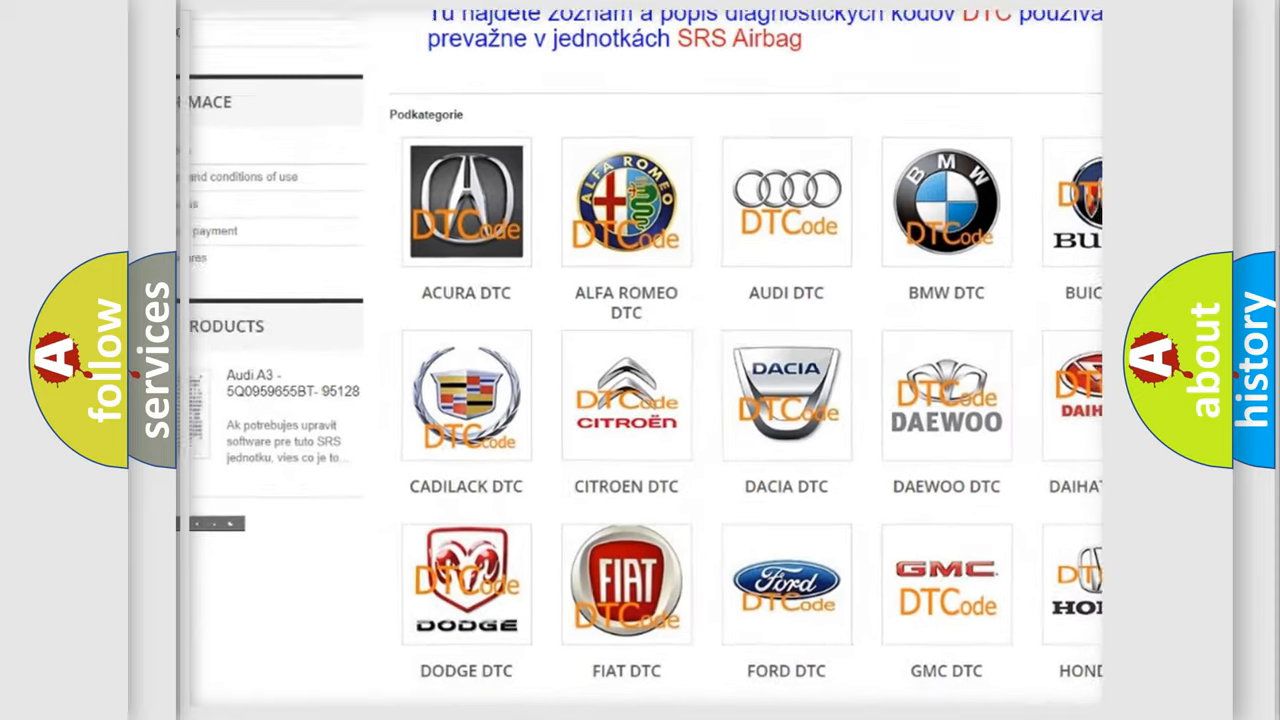
pyautogui.scroll(-3)
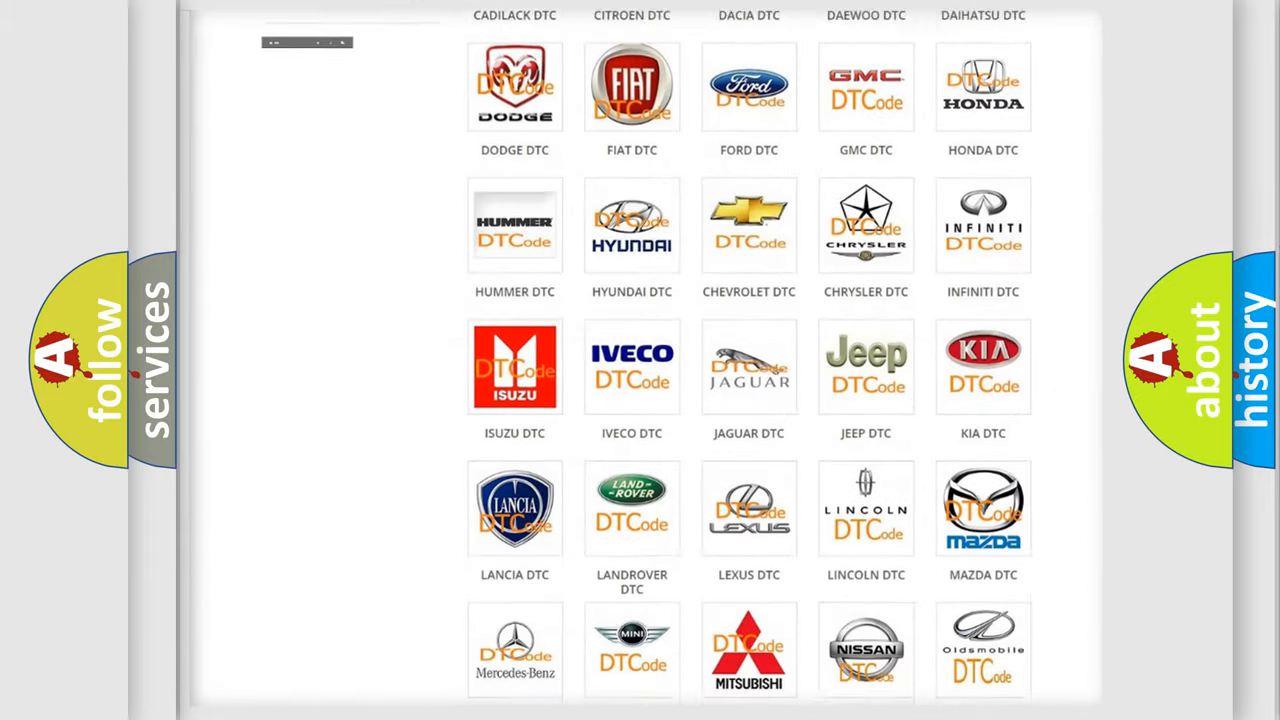
pyautogui.scroll(-3)
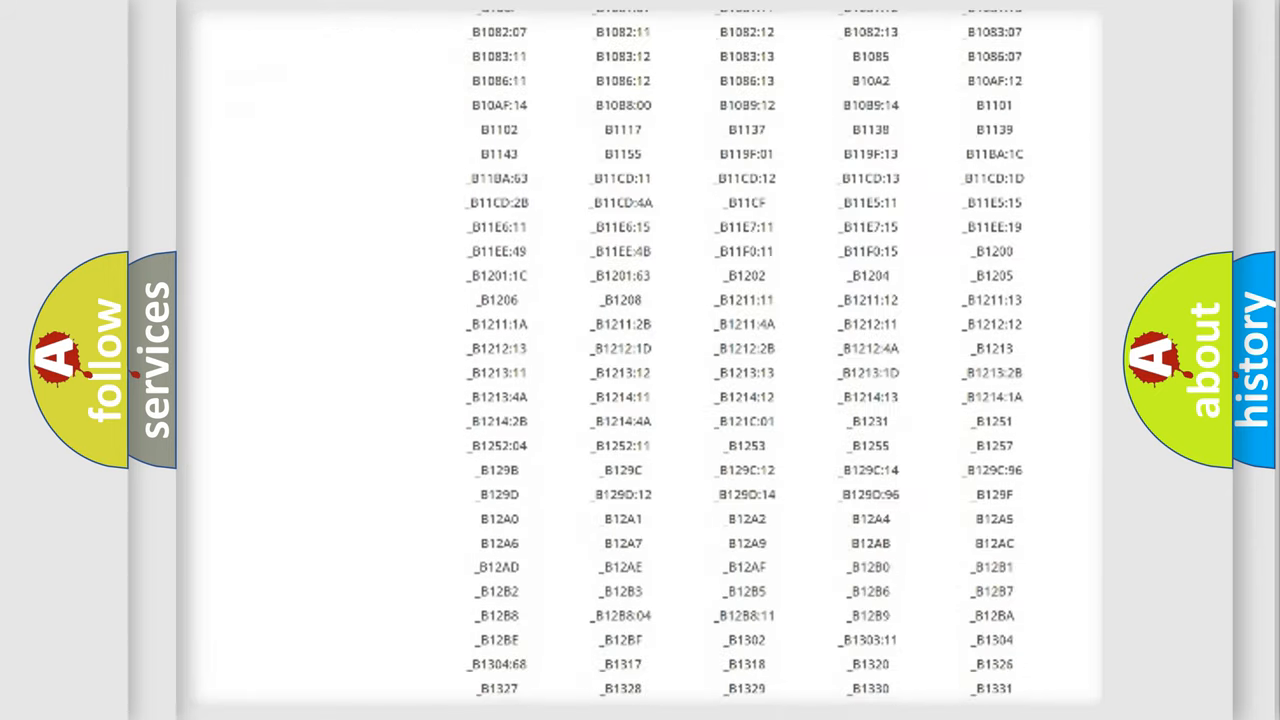
pyautogui.scroll(-3)
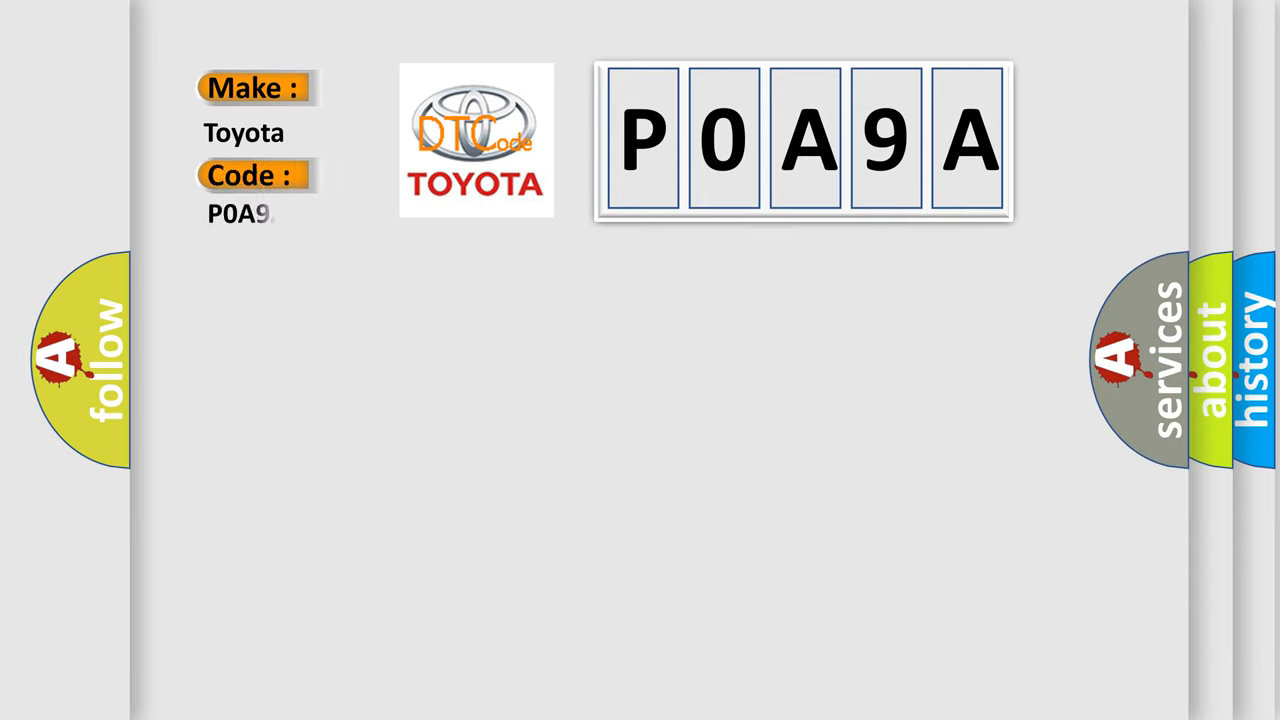
pyautogui.write('A')
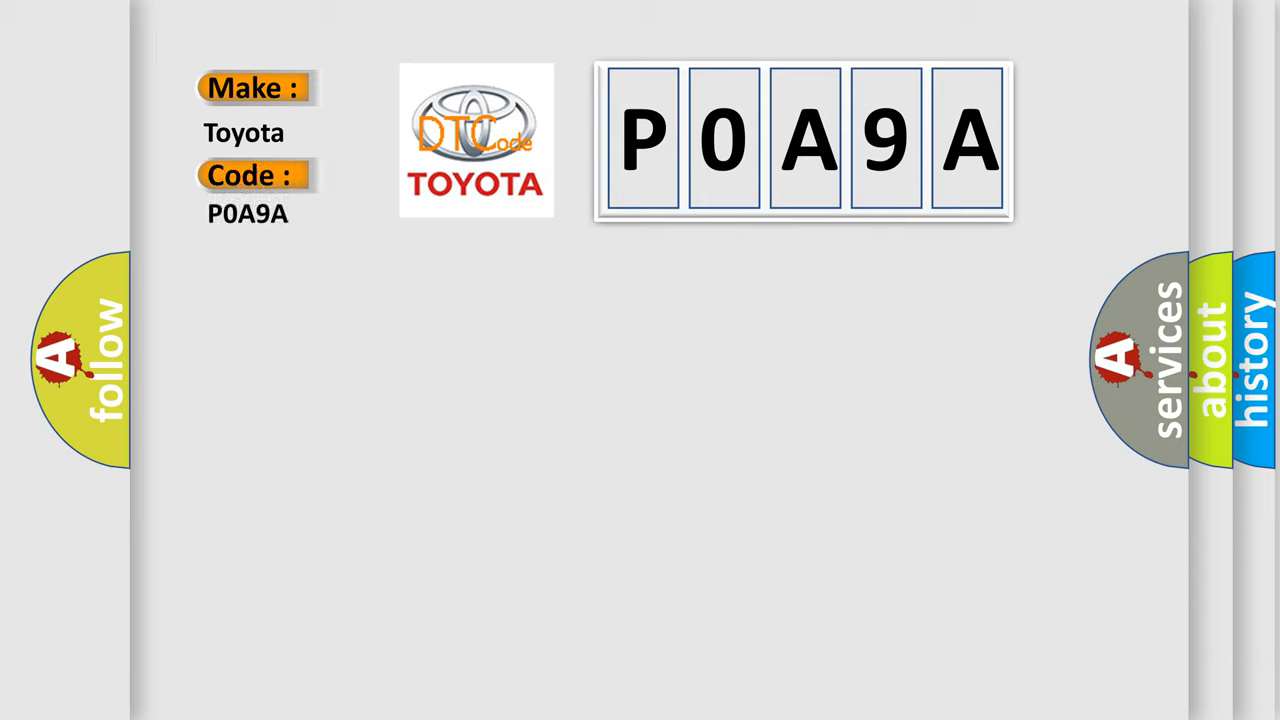